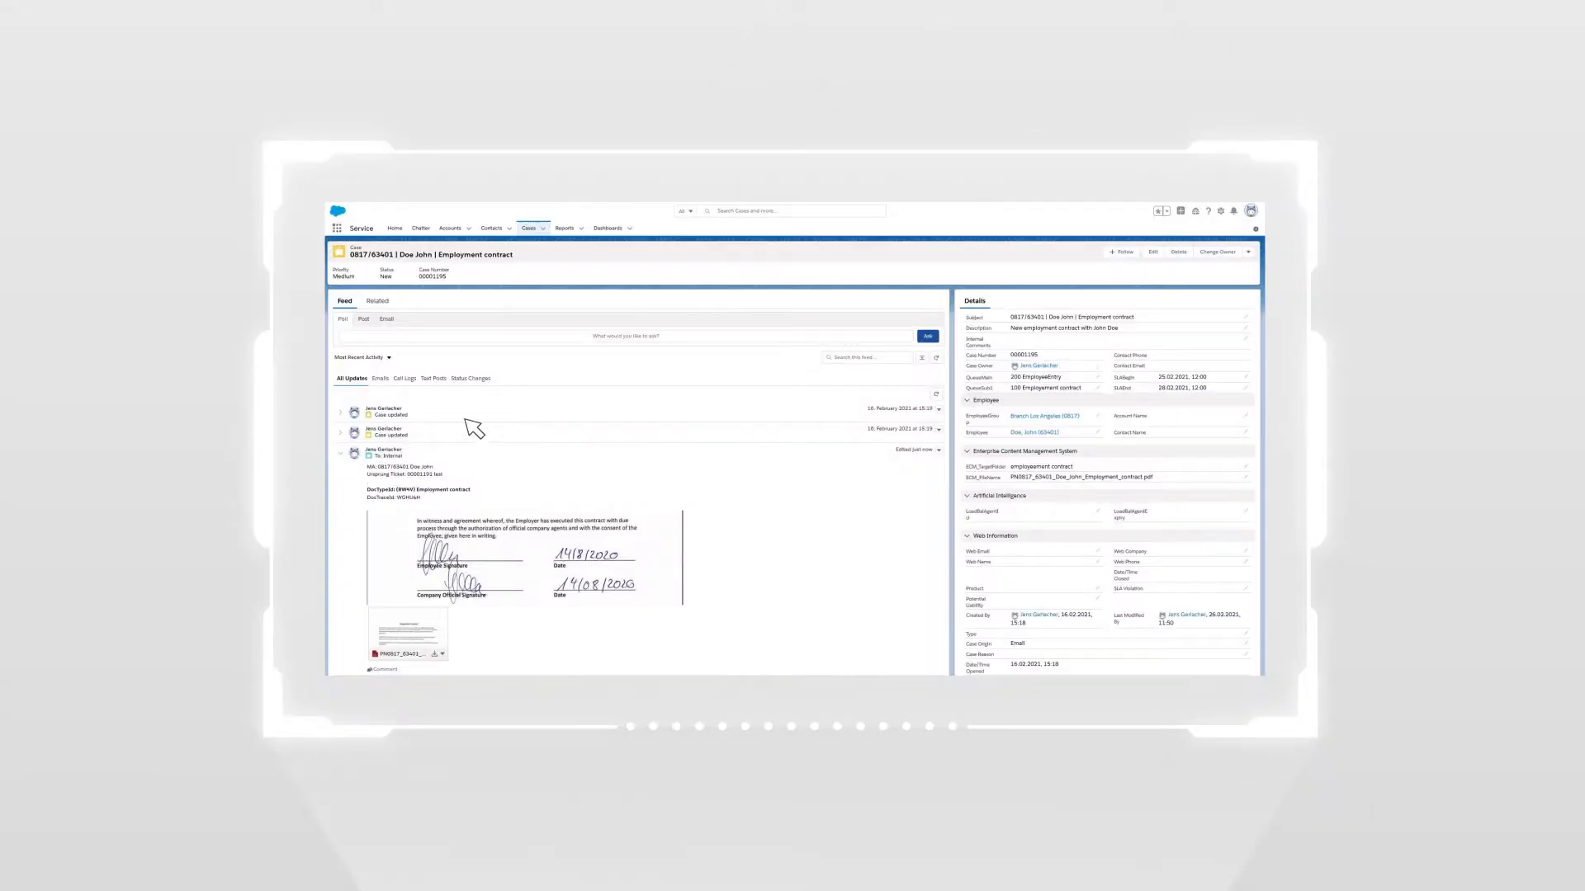
mouse_move(425, 475)
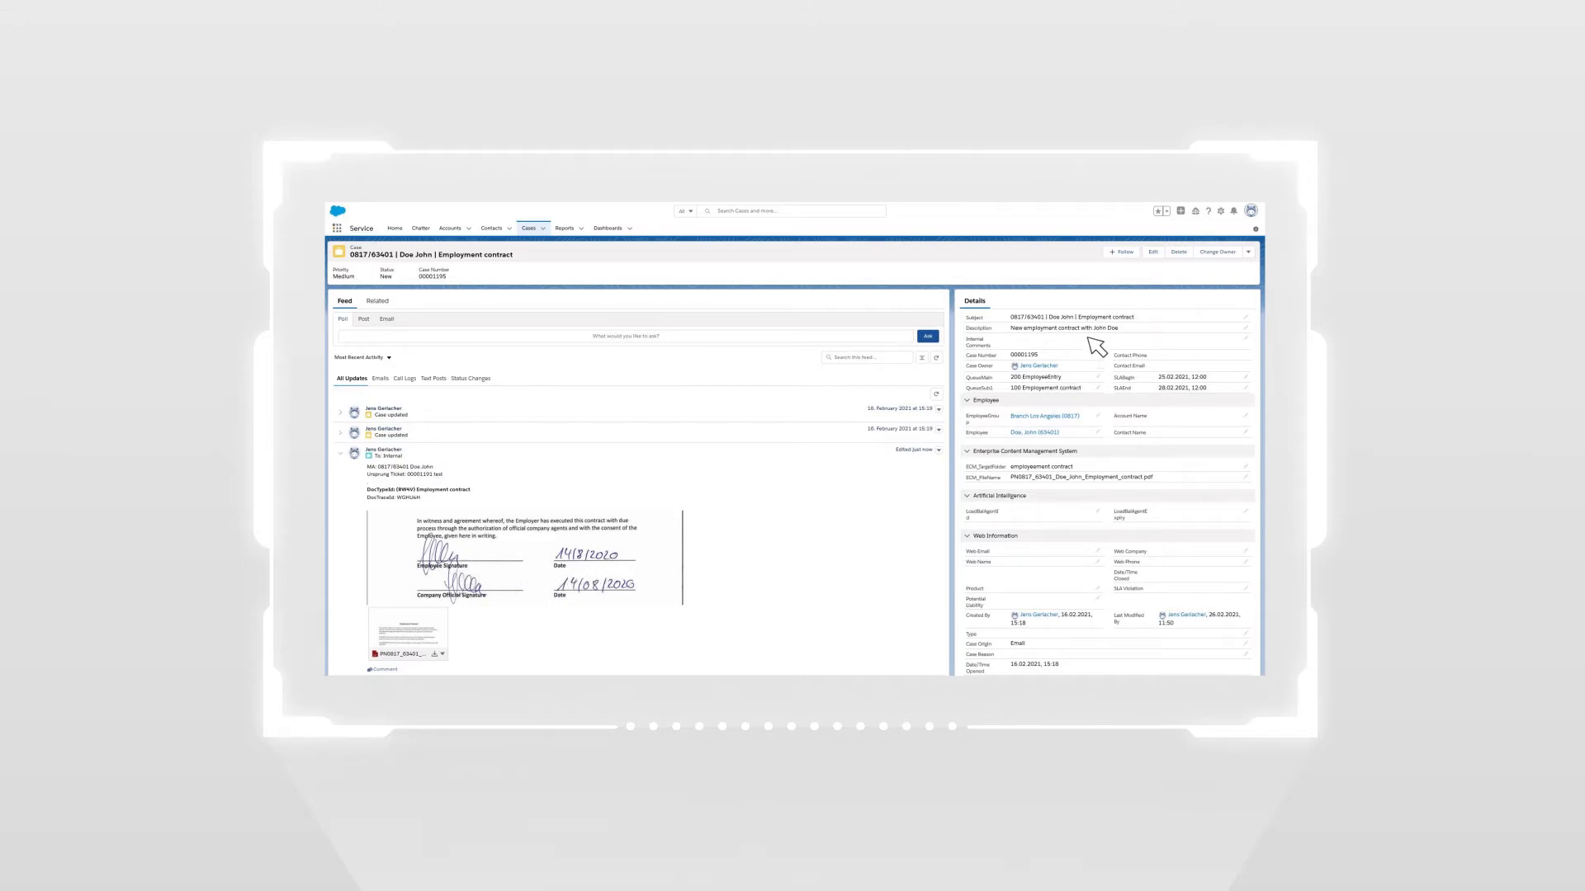
mouse_move(1104, 567)
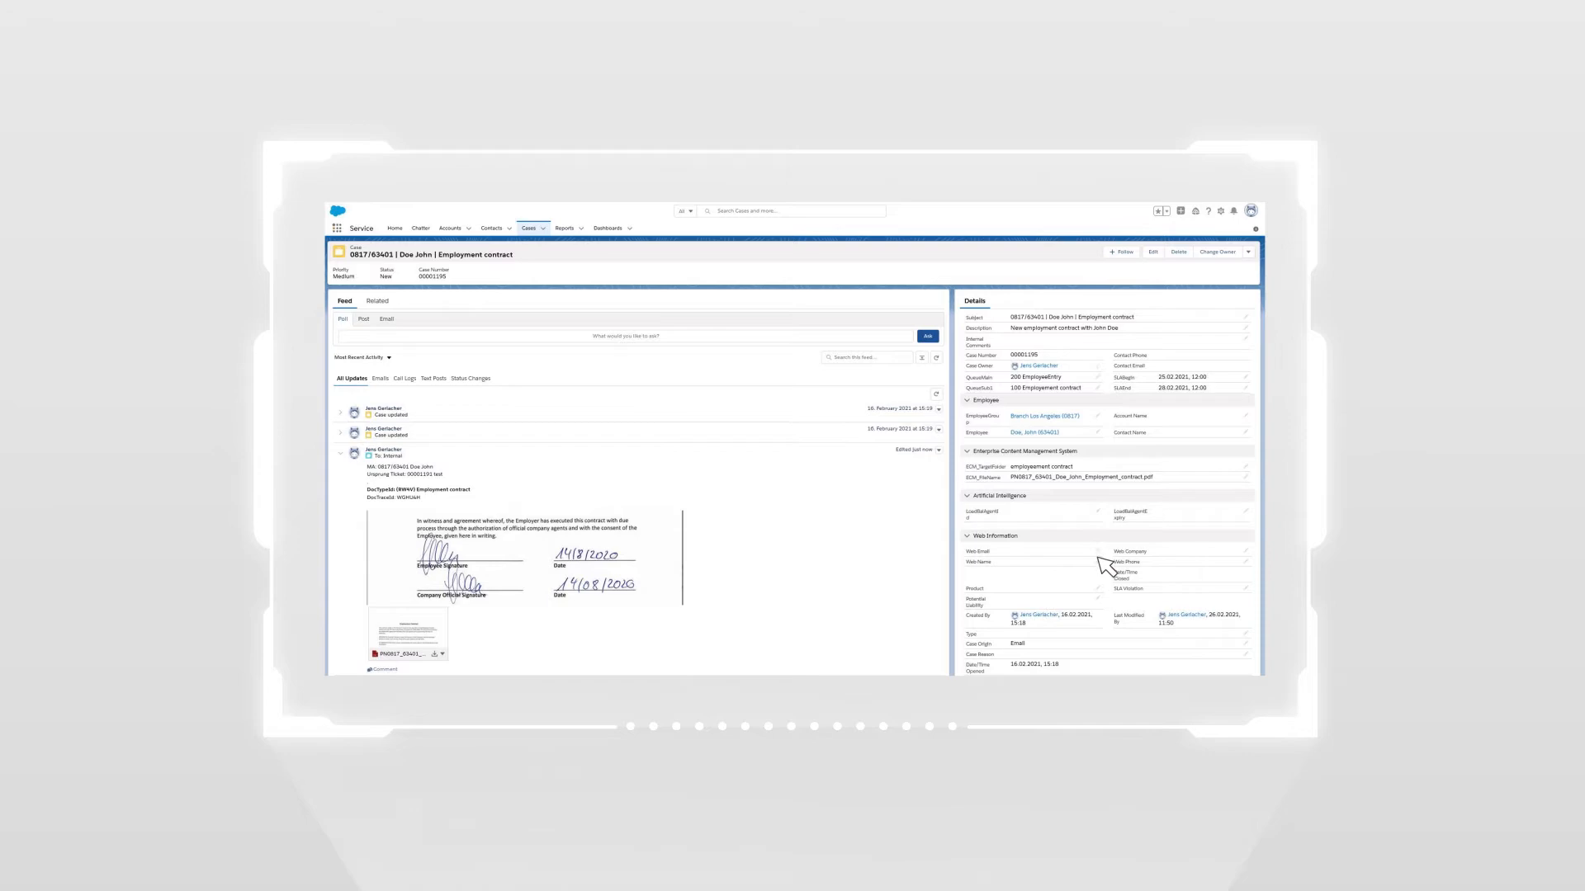
mouse_move(1103, 600)
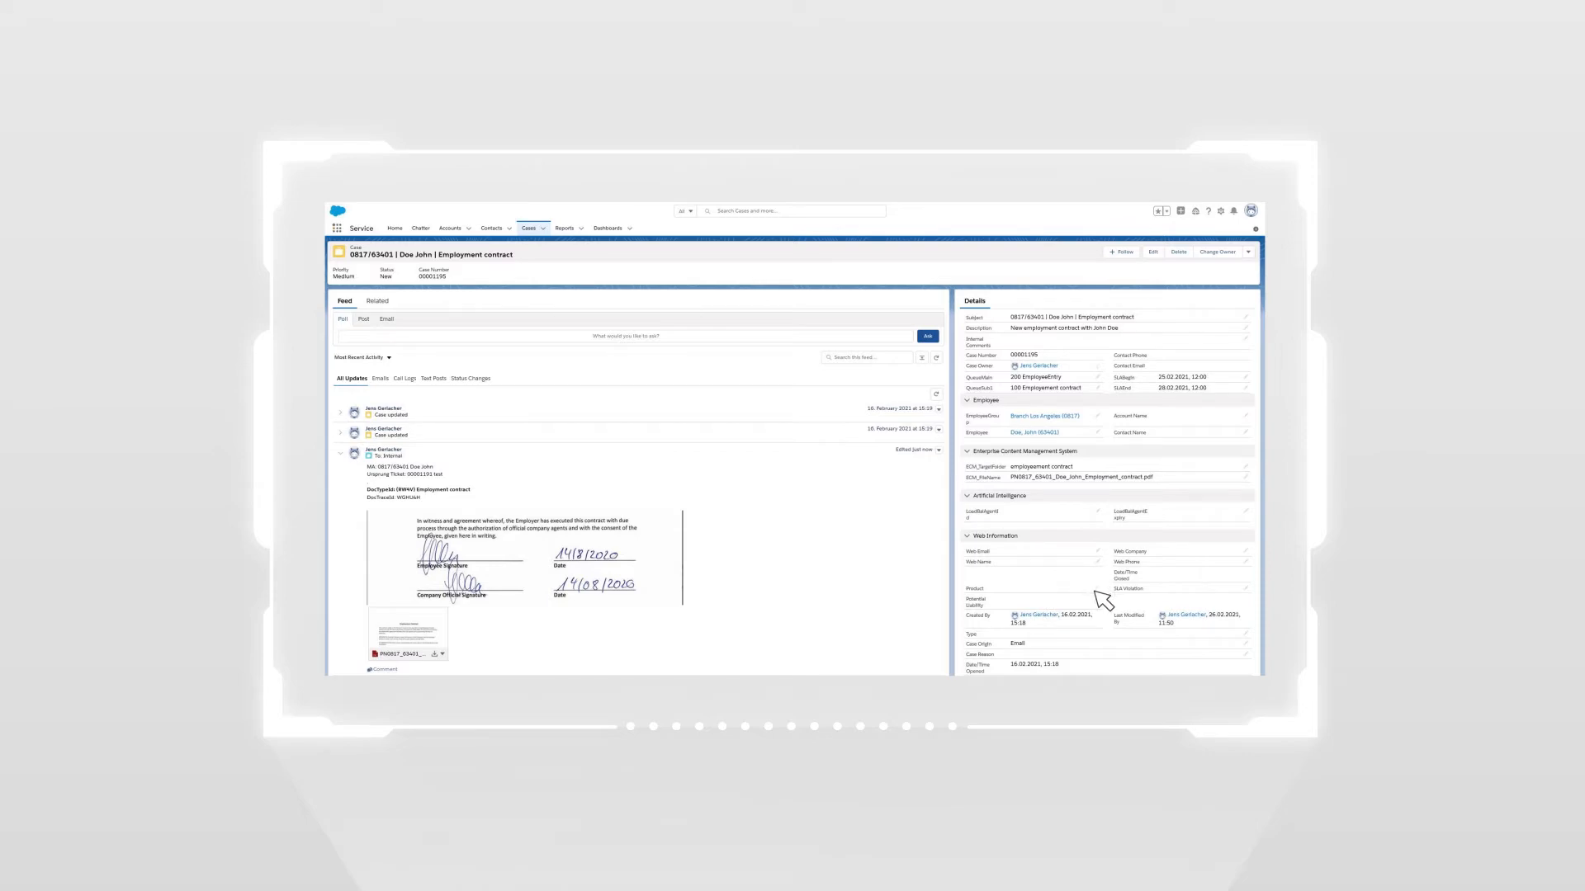
left_click(576, 228)
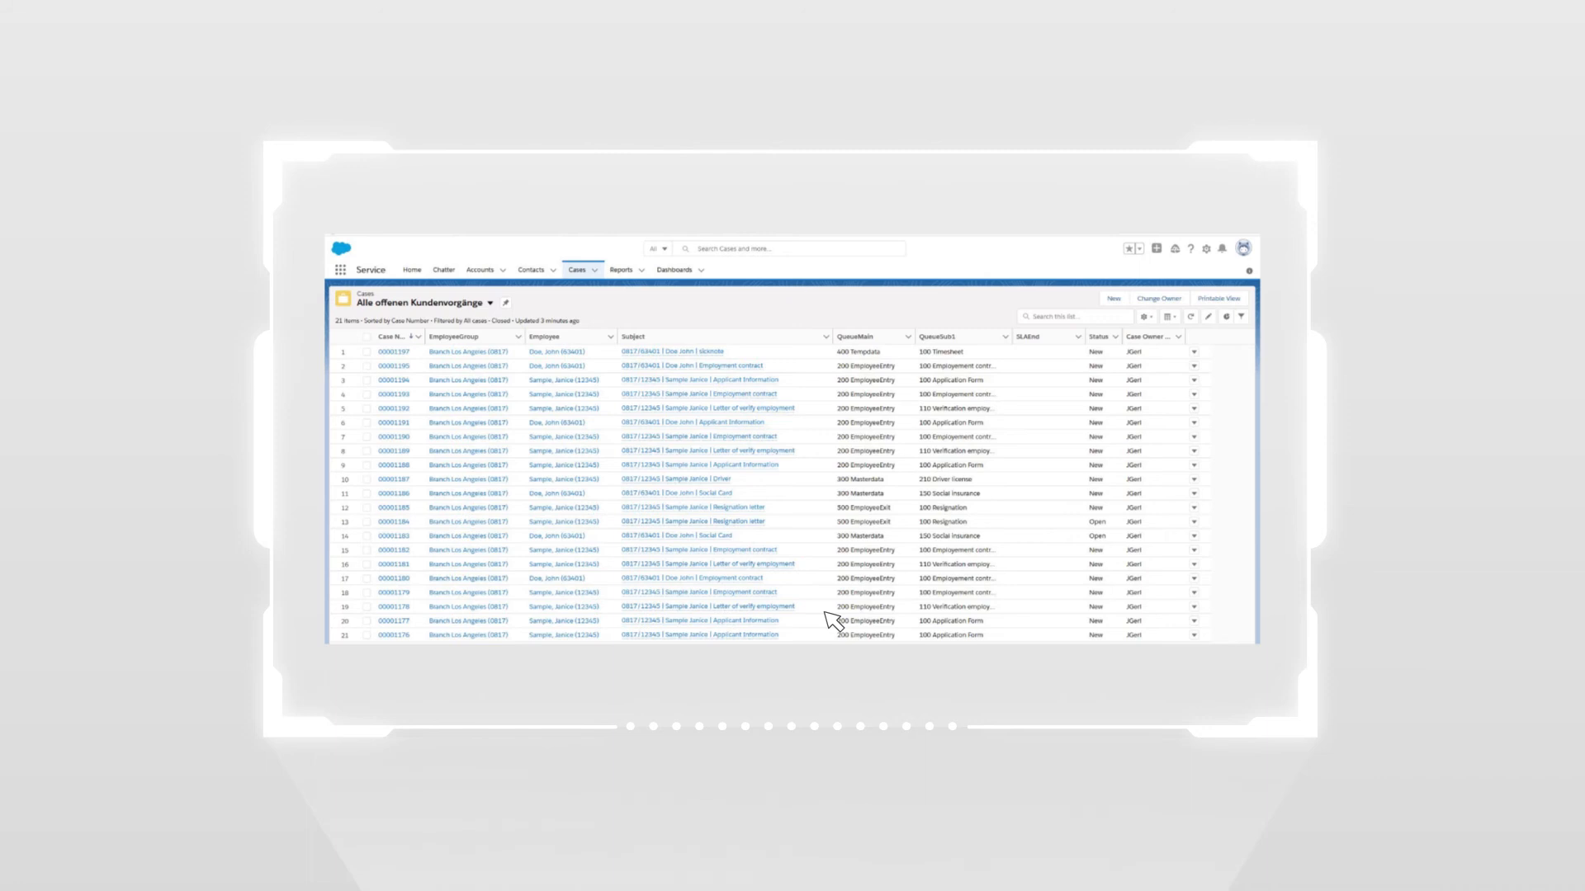
mouse_move(502, 336)
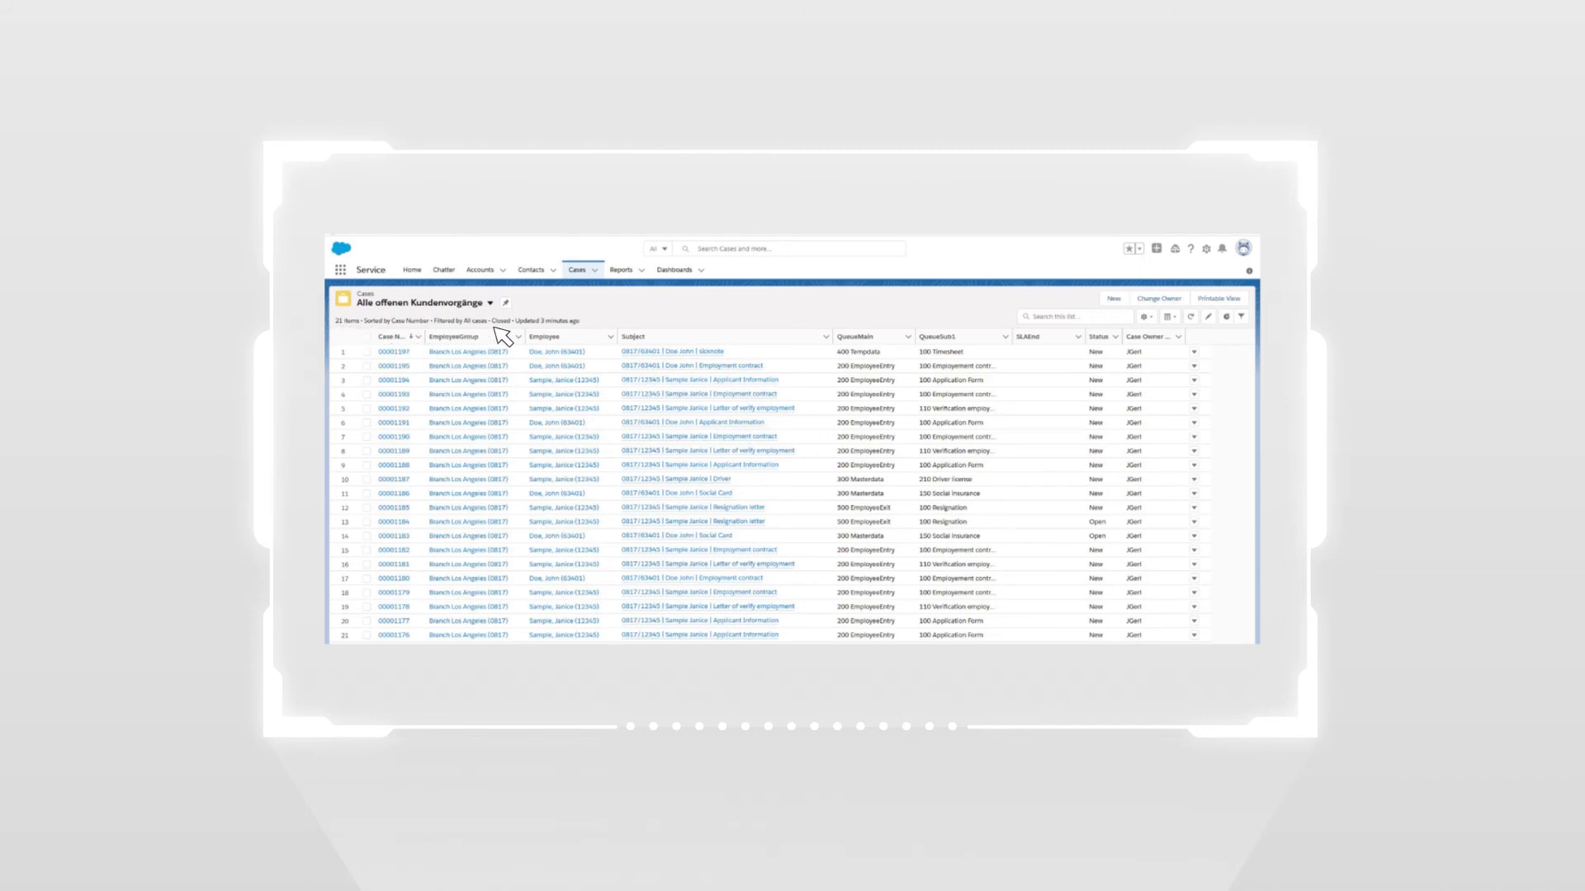
mouse_move(607, 347)
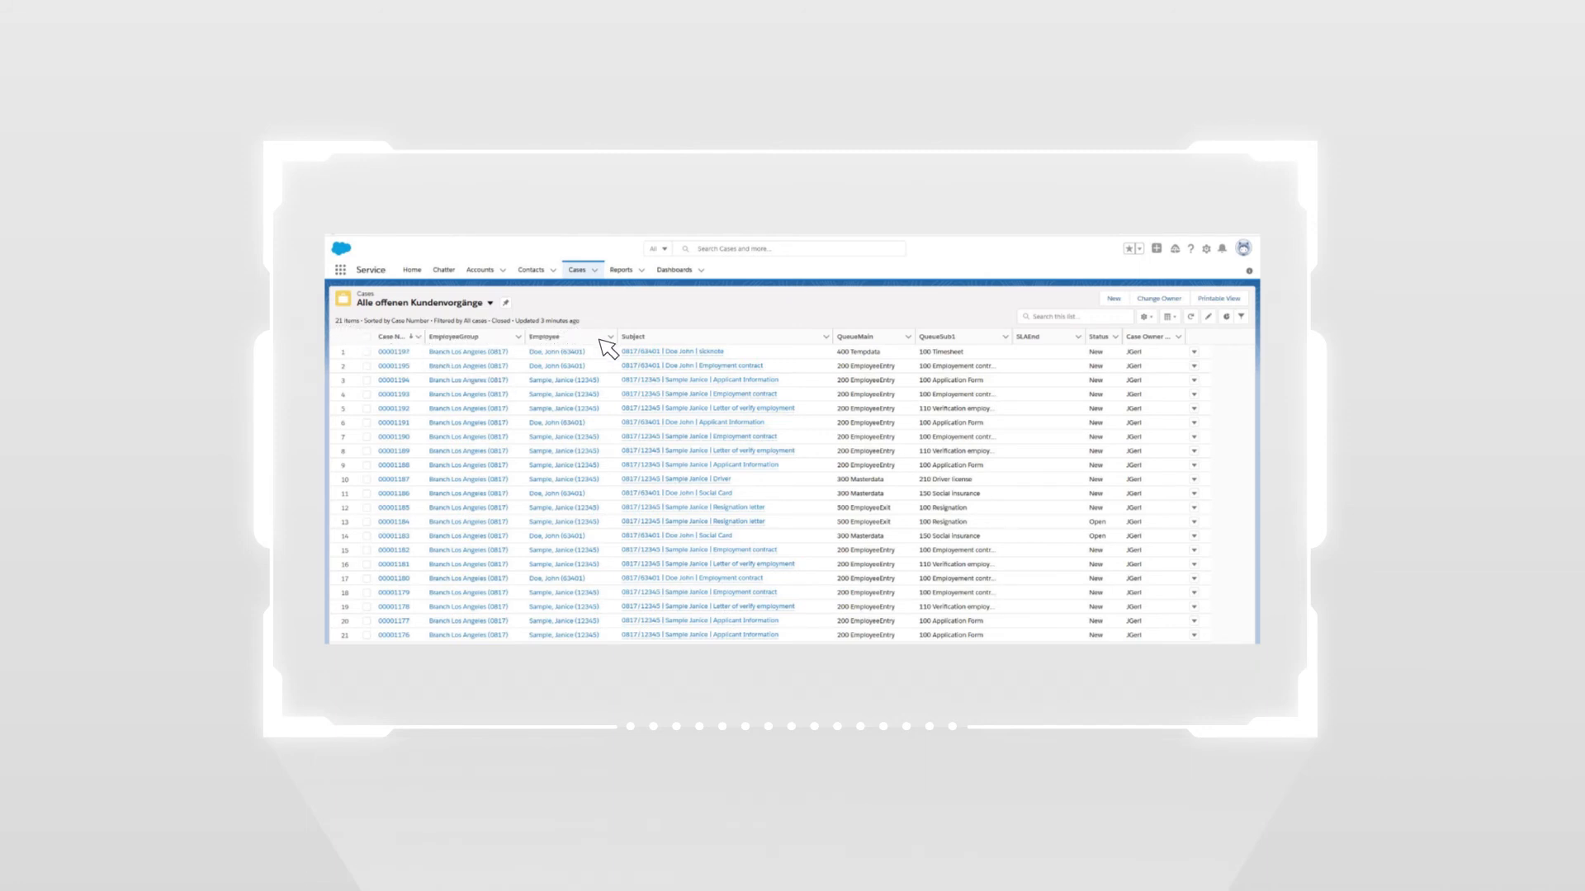
mouse_move(616, 605)
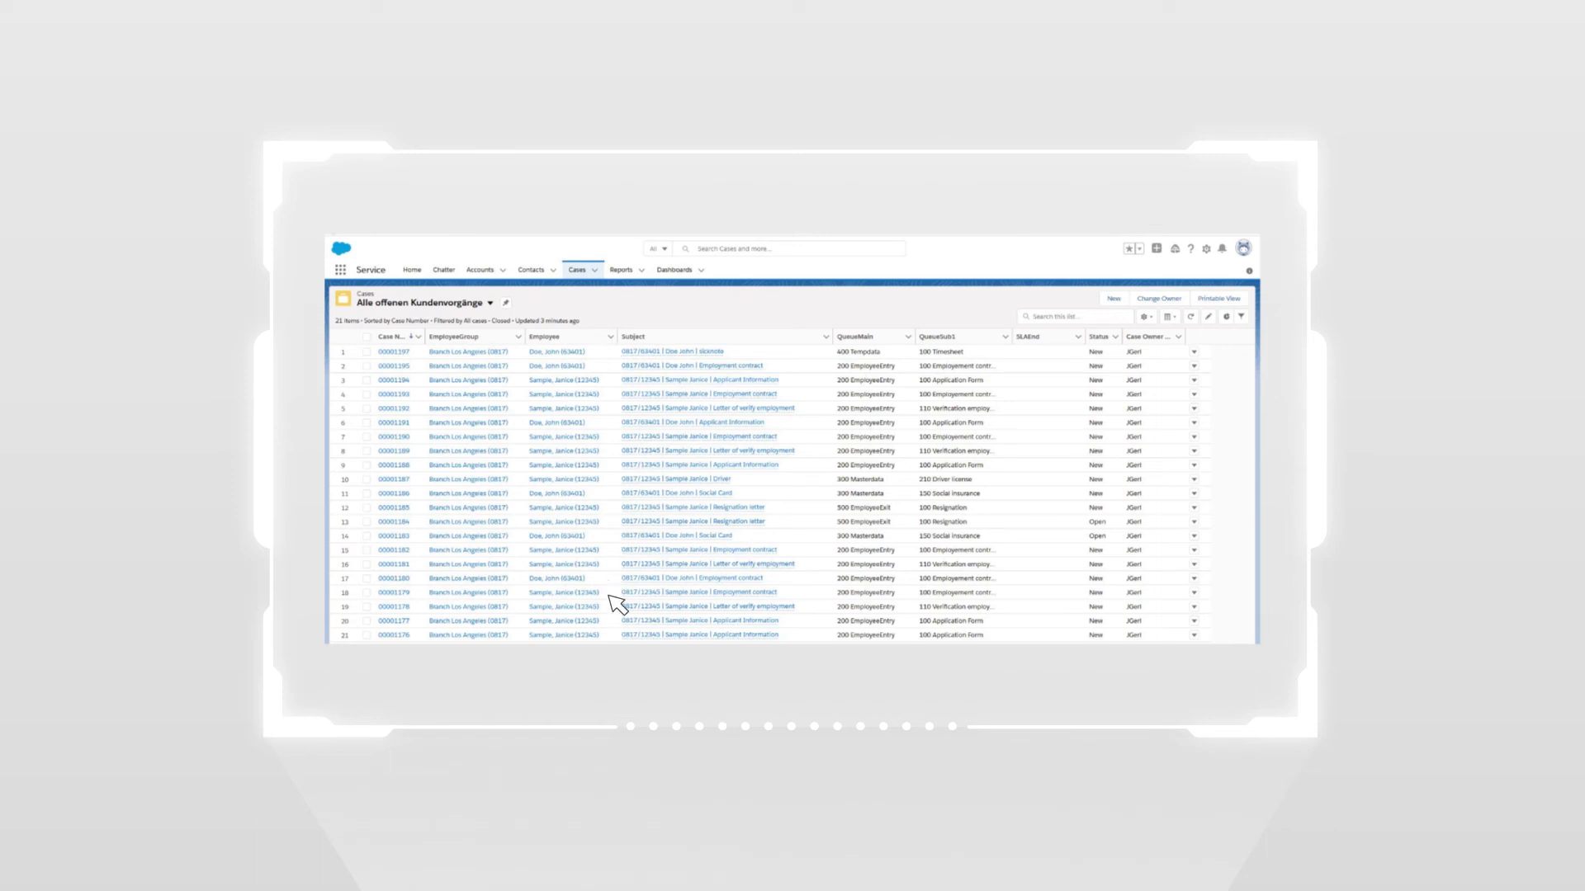
mouse_move(1099, 625)
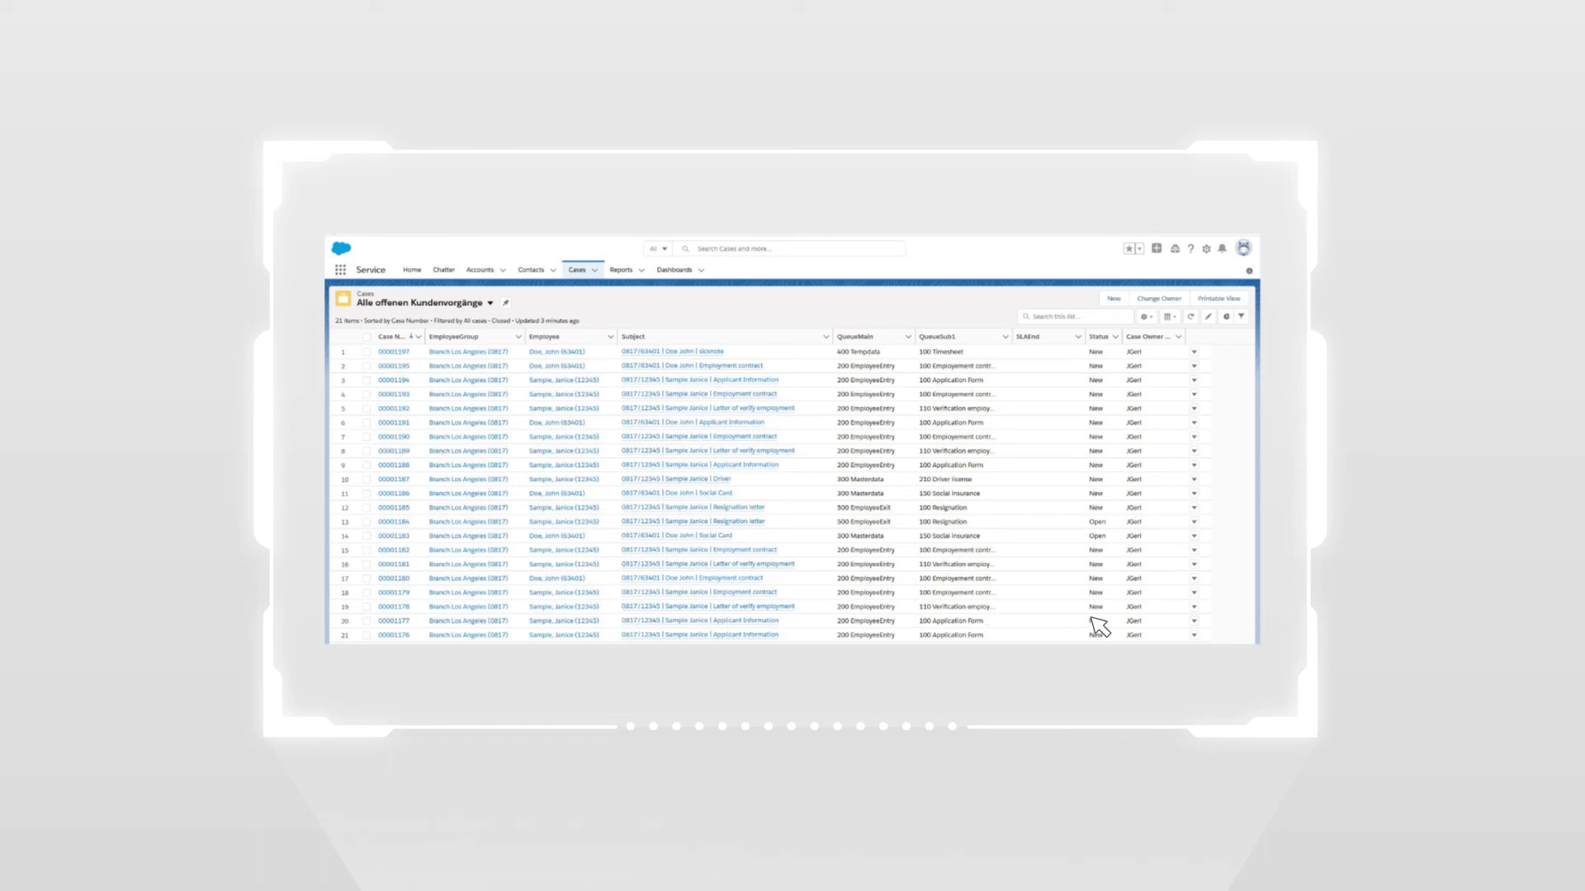